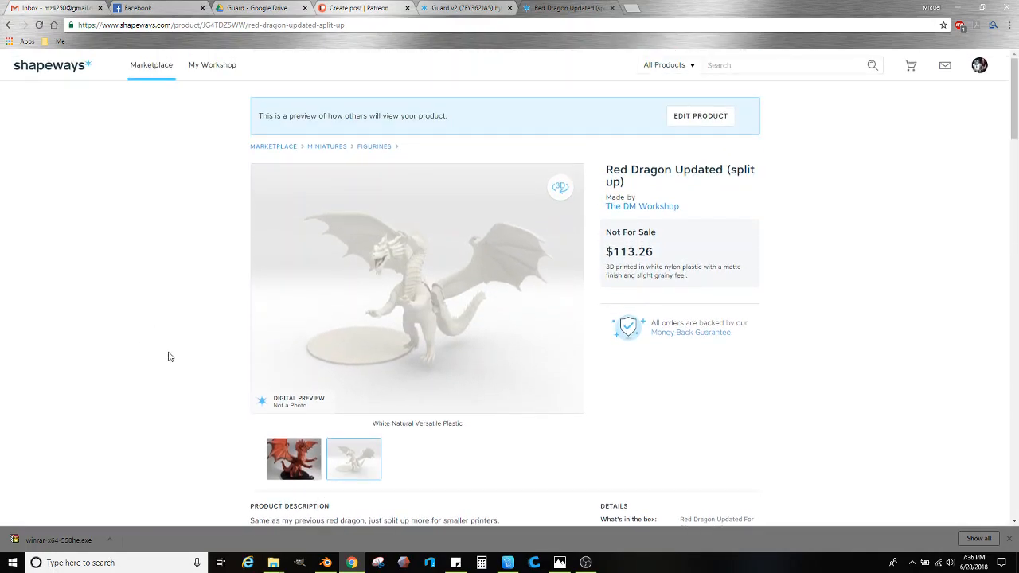
# Step: Return to the Red Dragon (split up) Shapeways page and scroll to Download Product
pyautogui.scroll(-3)
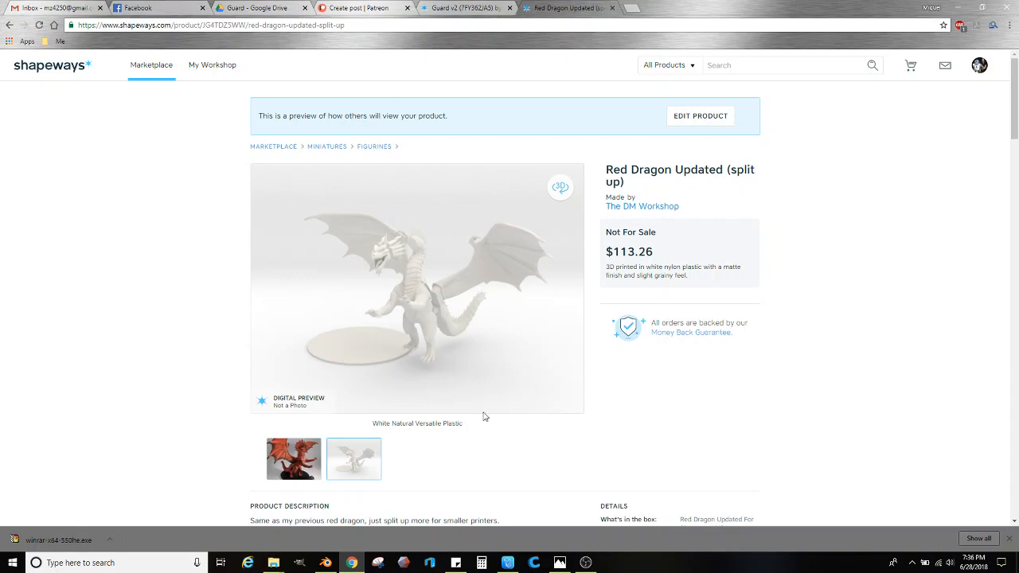
pyautogui.moveTo(384, 369)
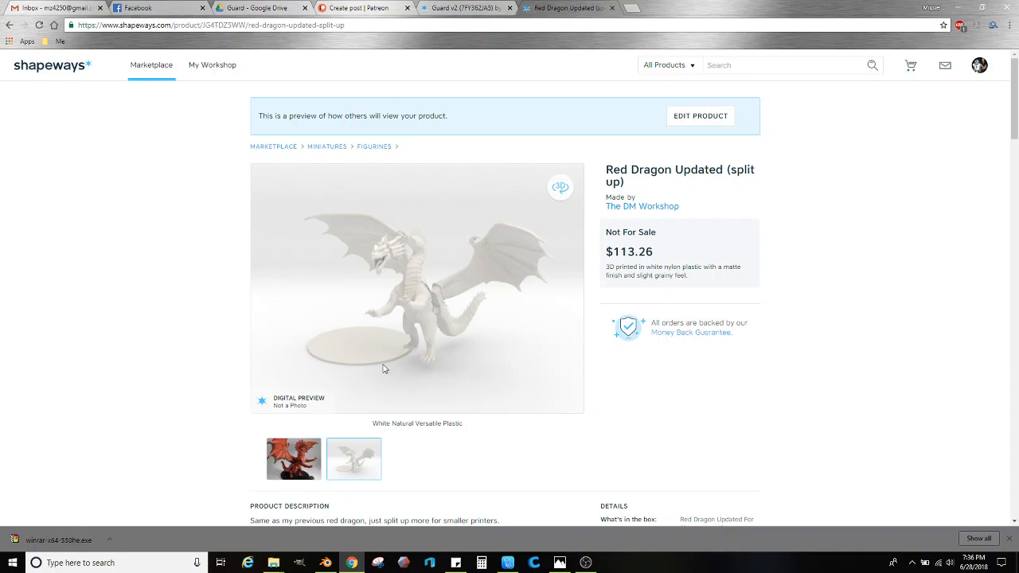
pyautogui.moveTo(398, 367)
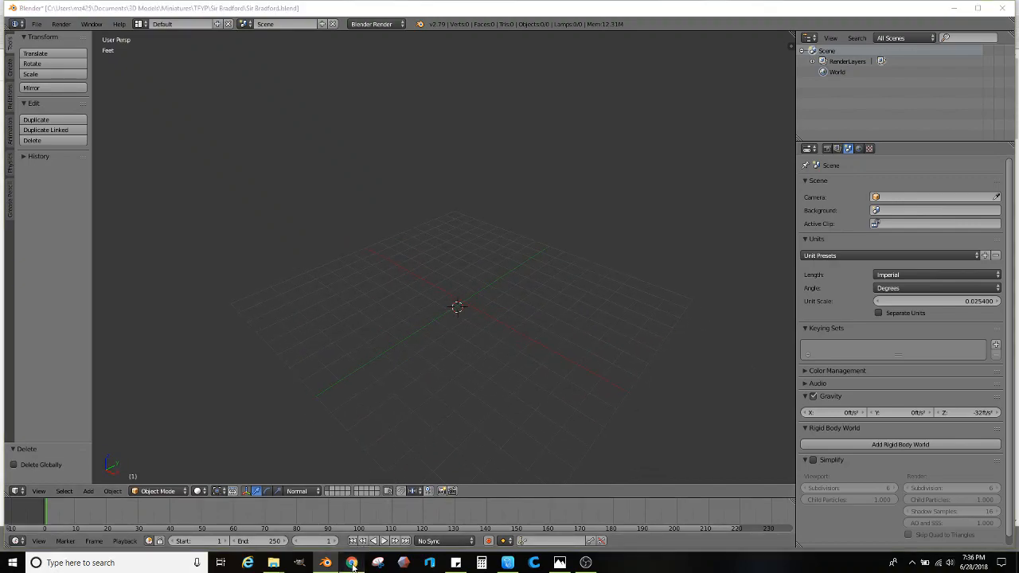
pyautogui.click(351, 563)
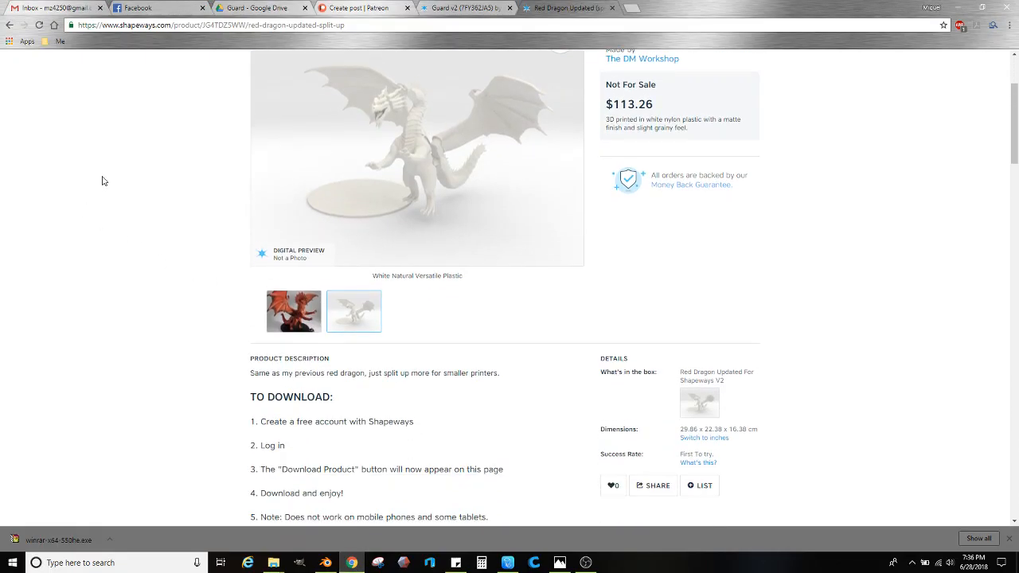
pyautogui.scroll(-3)
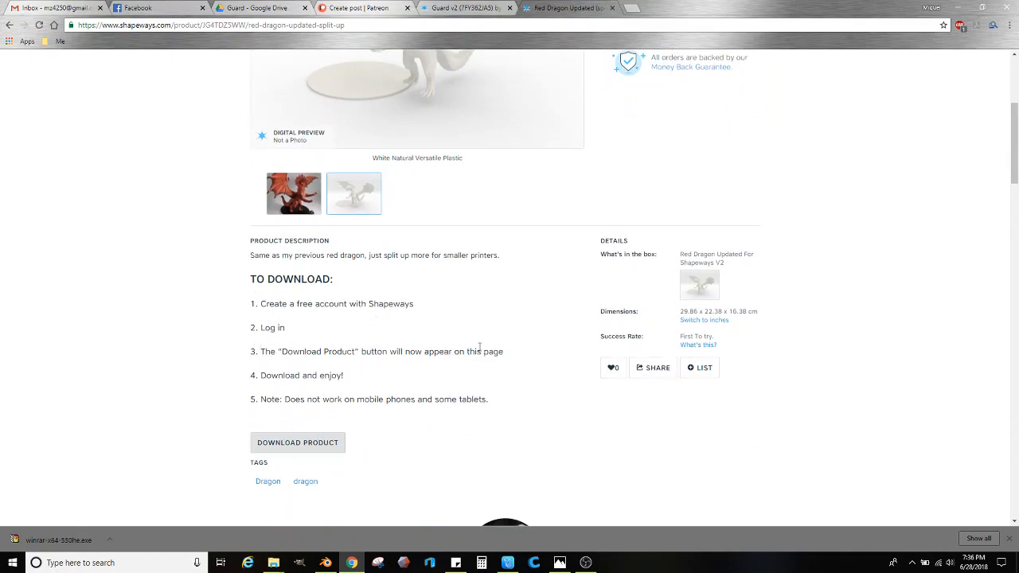
pyautogui.moveTo(200, 402)
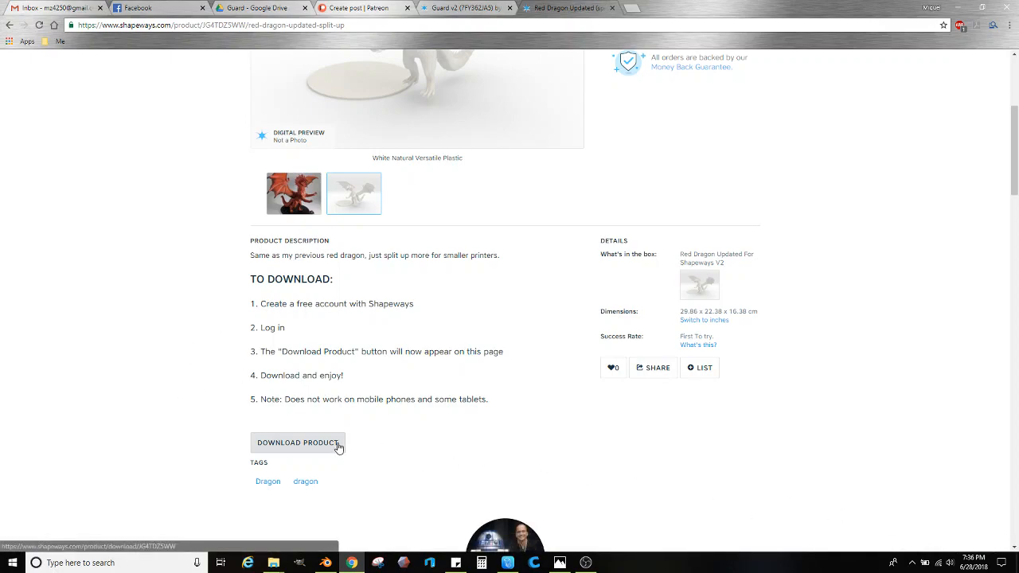
# Step: Download the Red Dragon zip and extract its STL into Downloads, replacing the old copy
pyautogui.click(298, 442)
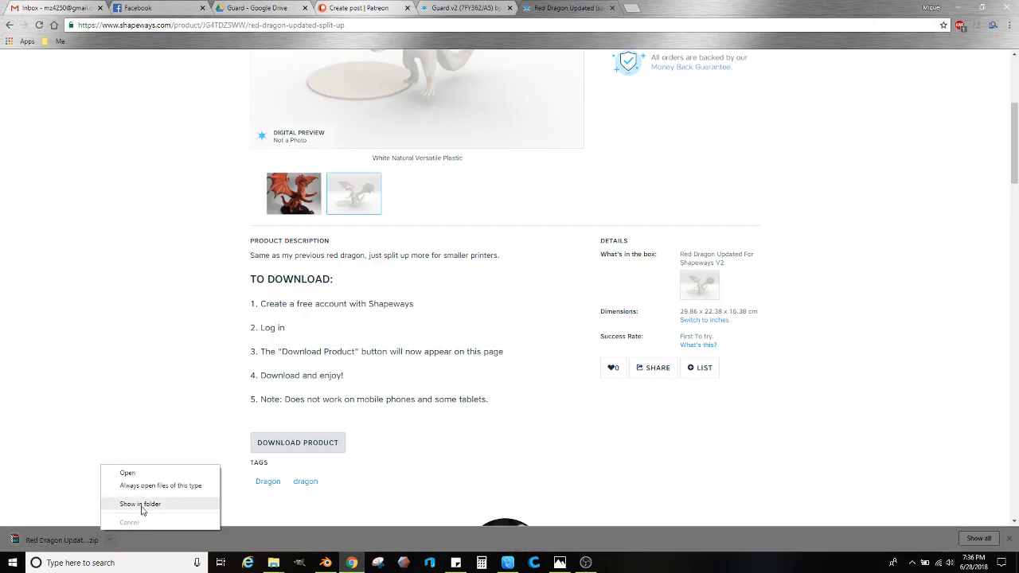
pyautogui.click(141, 504)
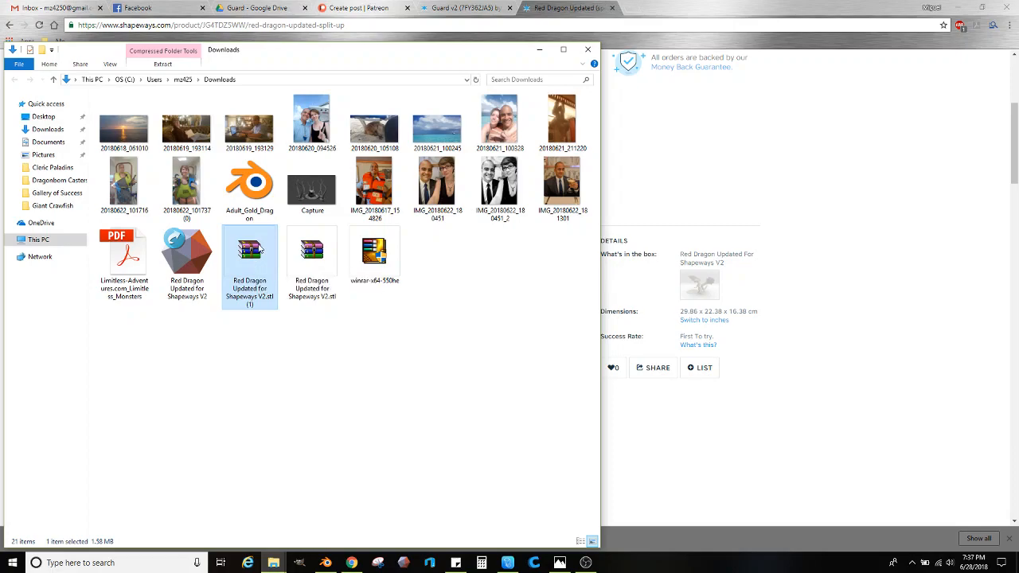
pyautogui.doubleClick(249, 253)
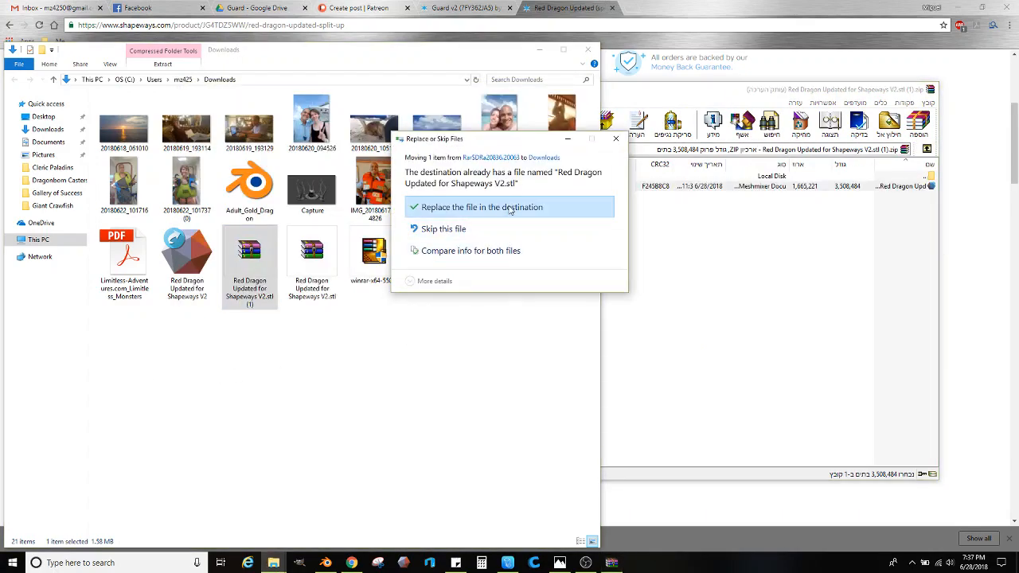
pyautogui.click(482, 207)
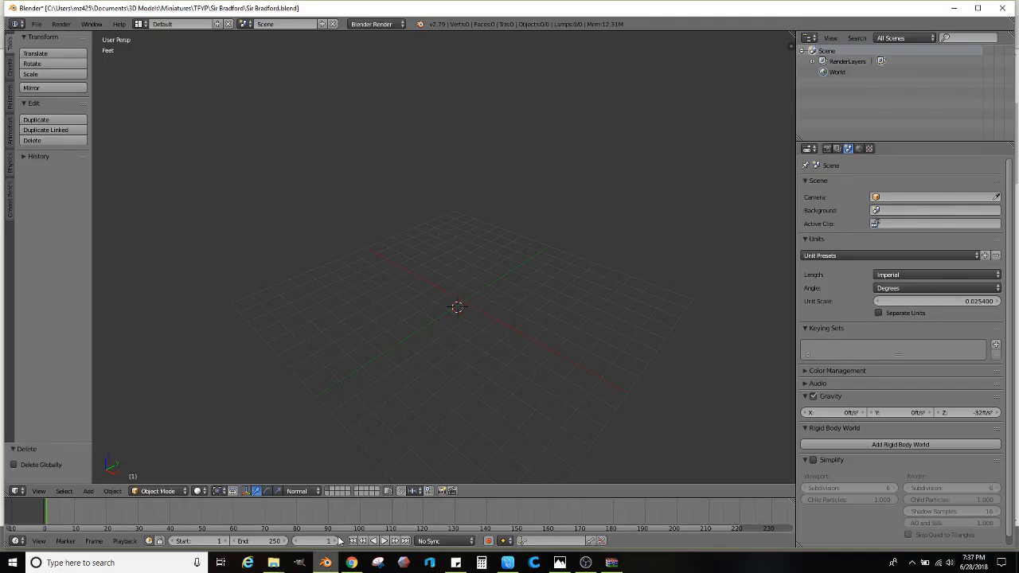
# Step: Import the Red Dragon Updated for Shapeways V2 STL from Downloads into Blender
pyautogui.click(37, 24)
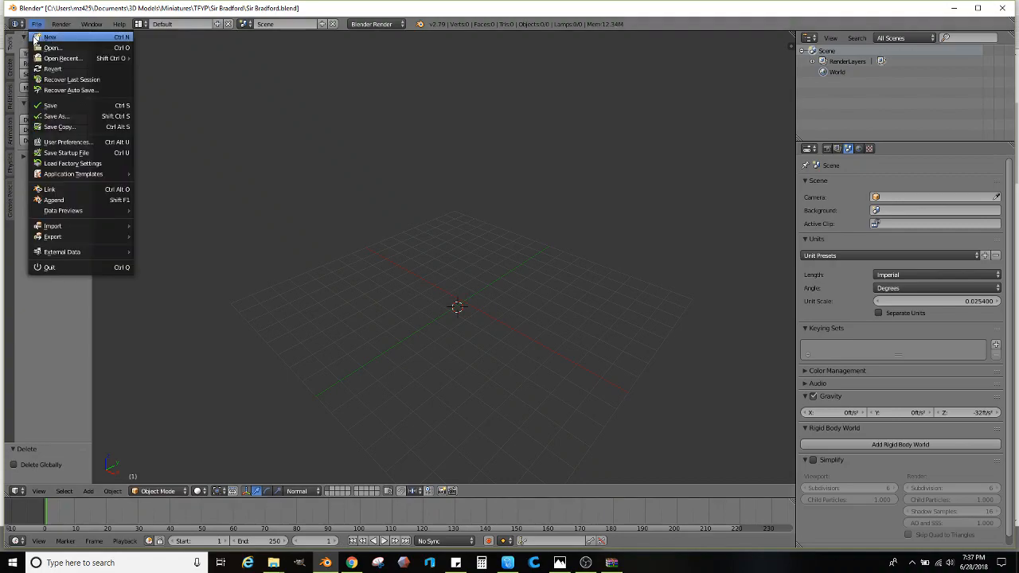
pyautogui.moveTo(51, 225)
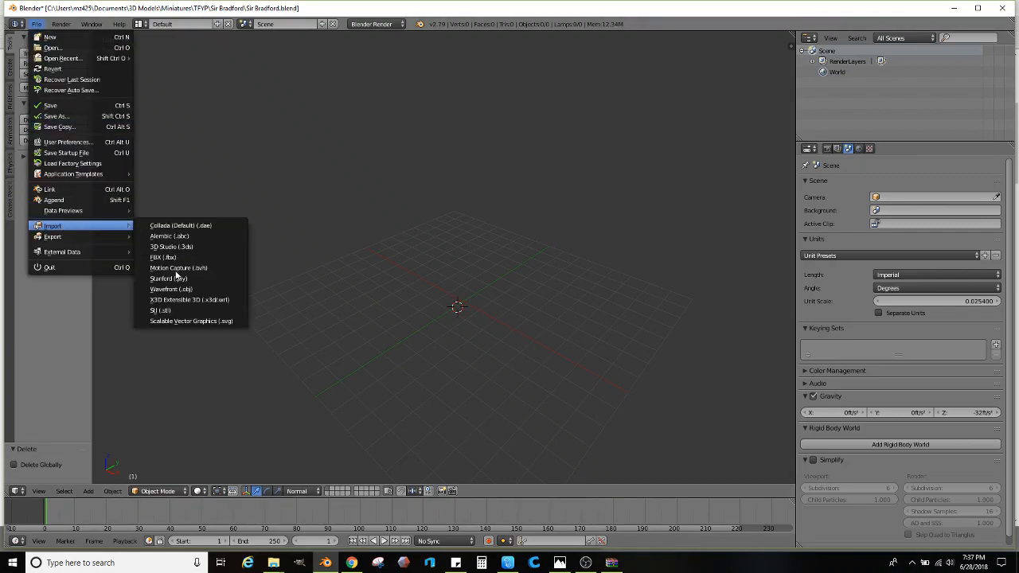
pyautogui.click(160, 311)
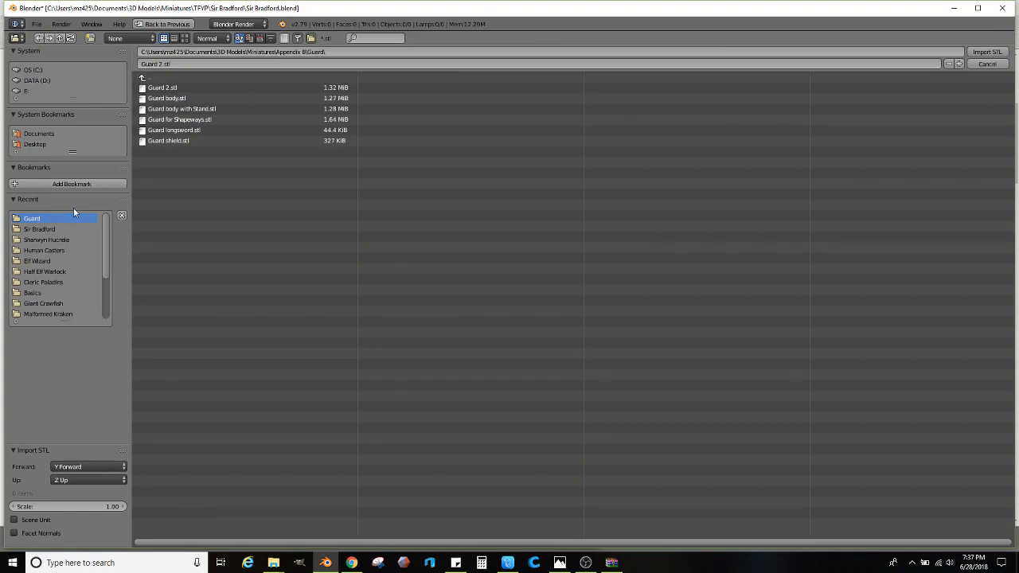
pyautogui.click(142, 78)
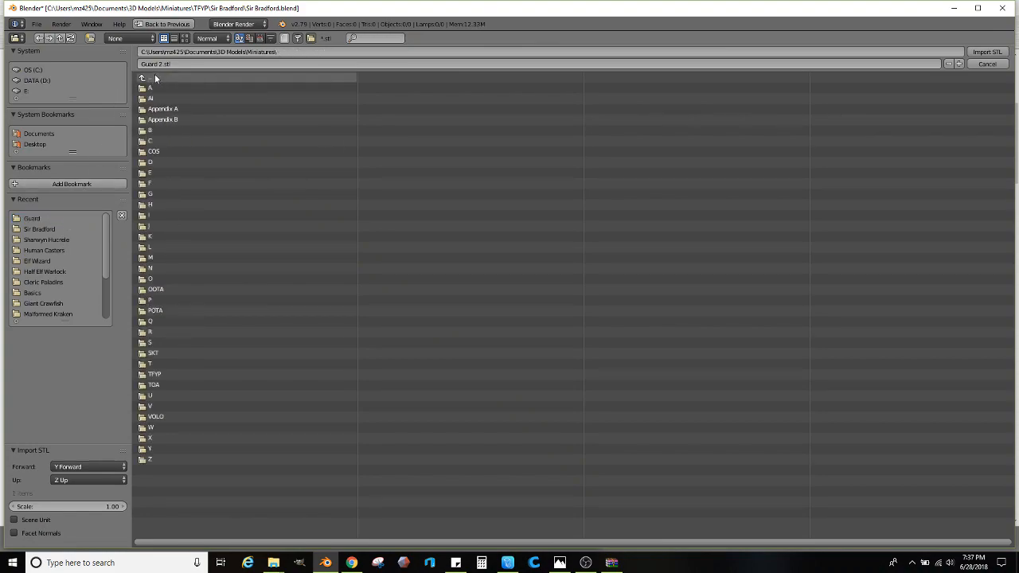
pyautogui.click(142, 78)
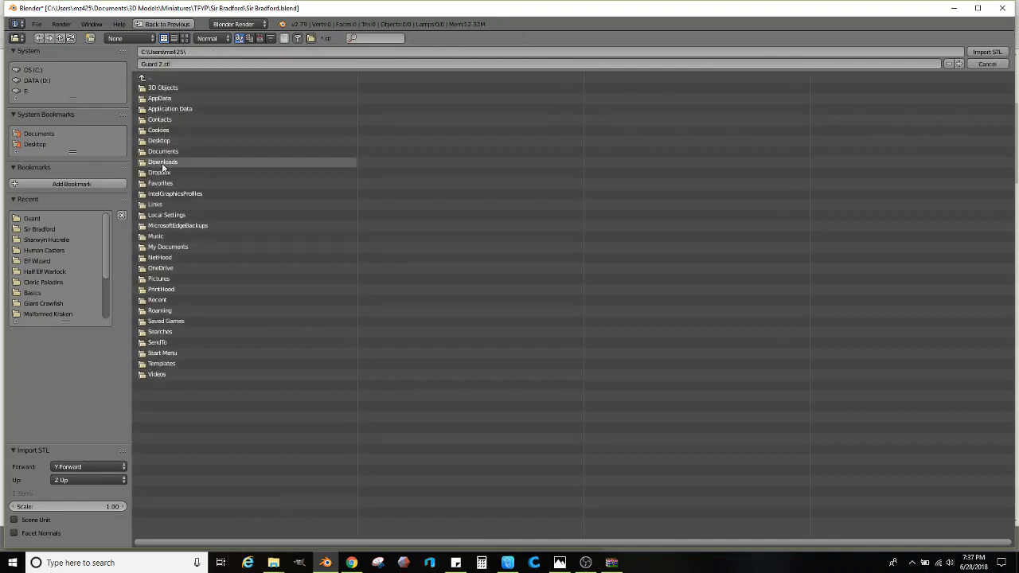
pyautogui.doubleClick(162, 162)
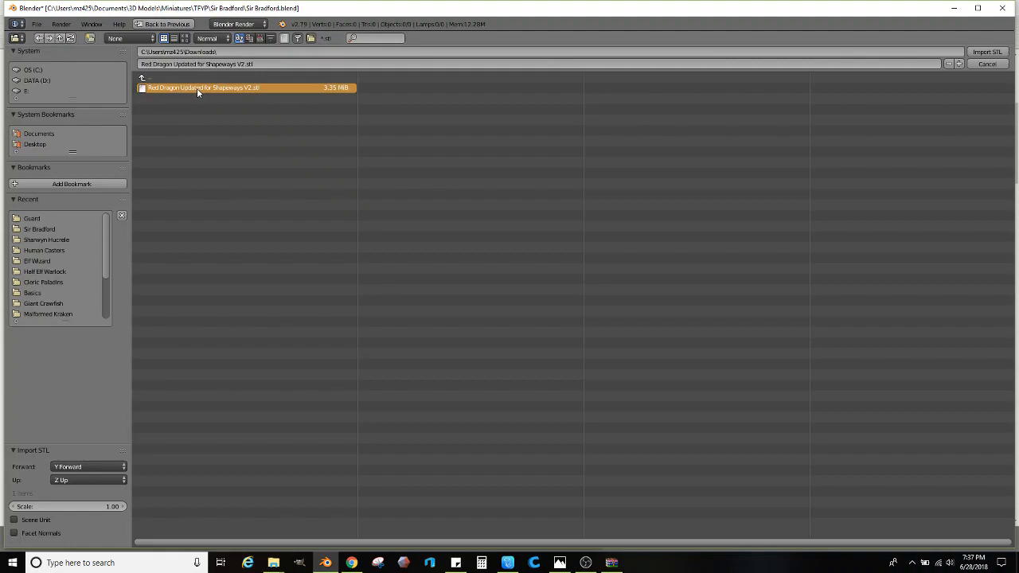
pyautogui.click(986, 52)
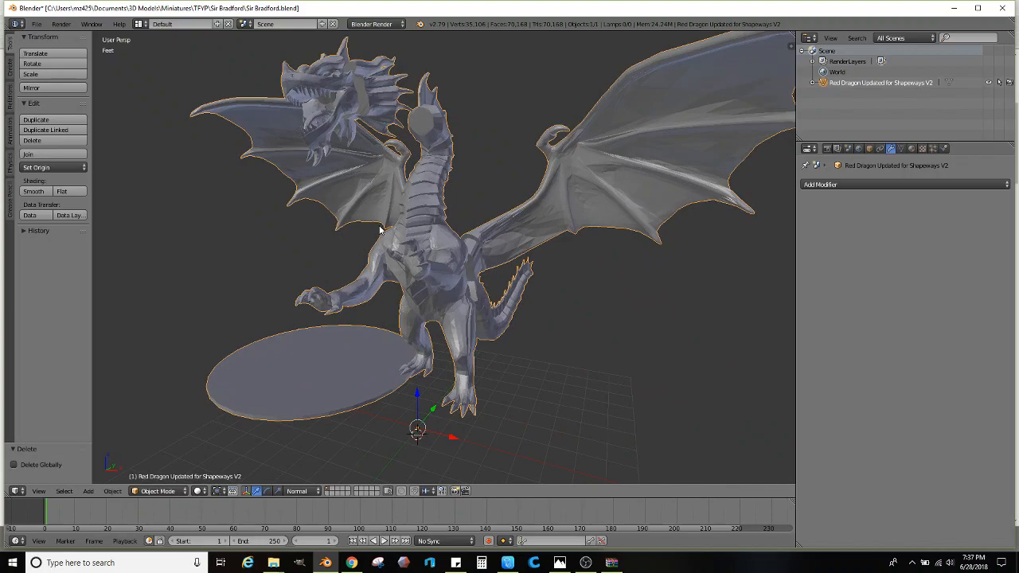
# Step: Enter Edit Mode on the dragon mesh and select all its faces
pyautogui.click(157, 490)
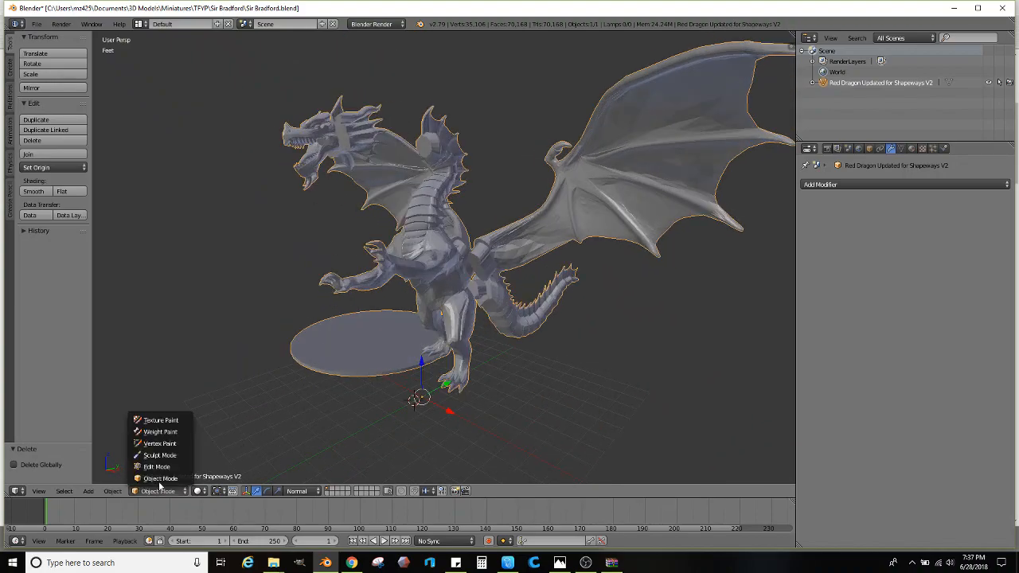
pyautogui.click(157, 466)
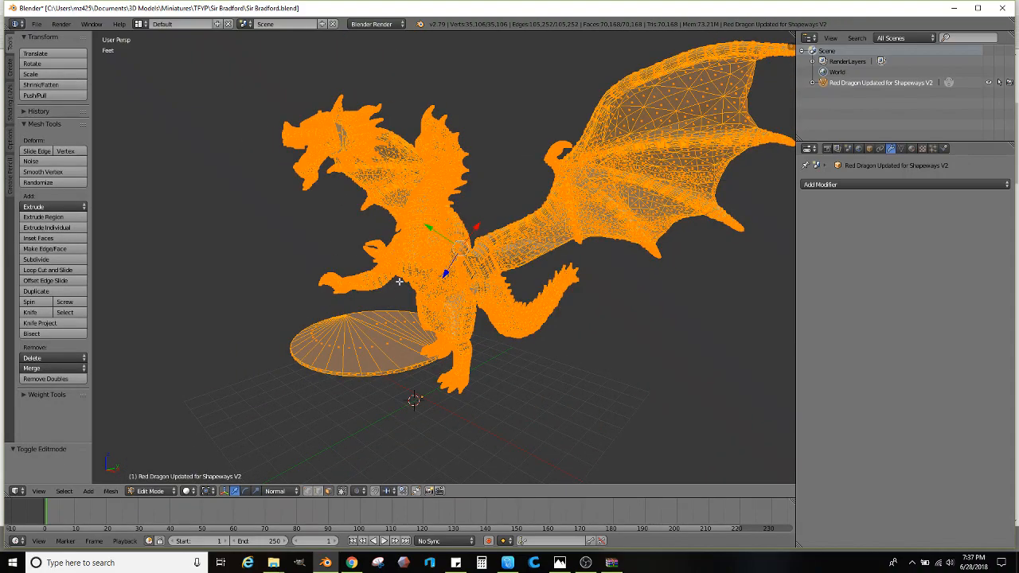
pyautogui.moveTo(446, 279); pyautogui.dragTo(499, 223)
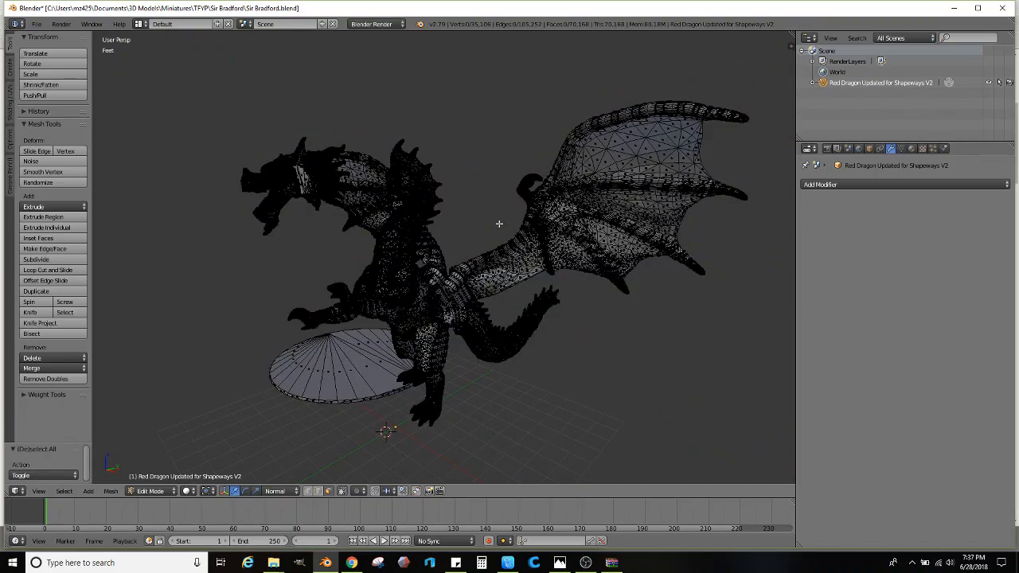
pyautogui.press('a')
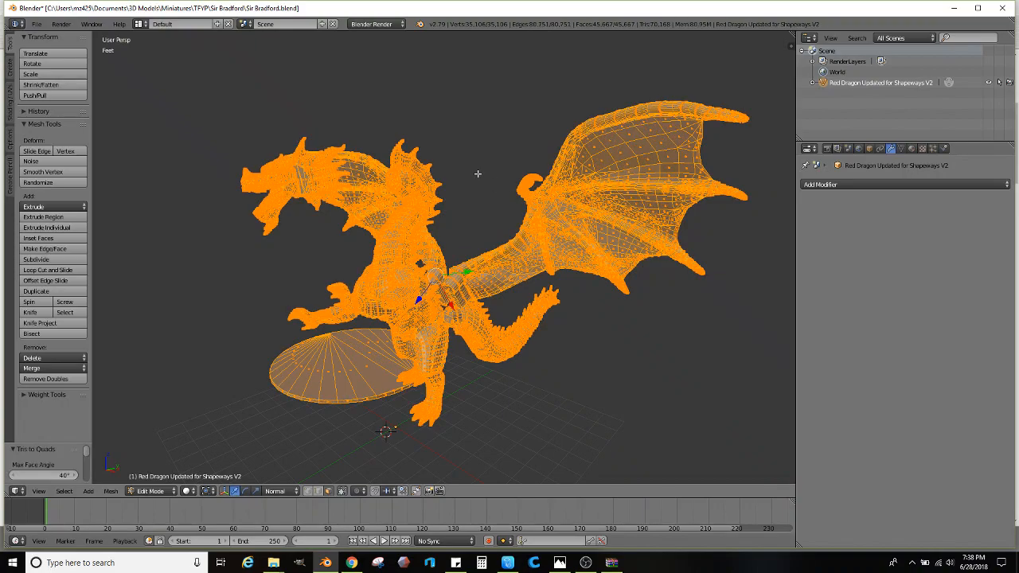
pyautogui.moveTo(503, 261)
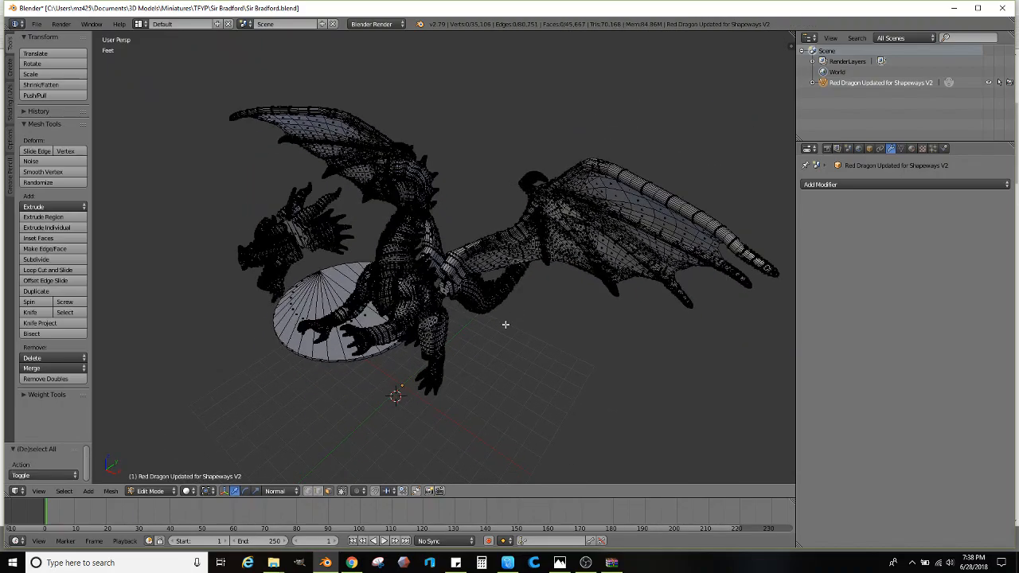
# Step: Select the separated head in Object Mode and set Origin to Center of Mass (Surface)
pyautogui.moveTo(506, 325); pyautogui.dragTo(386, 263)
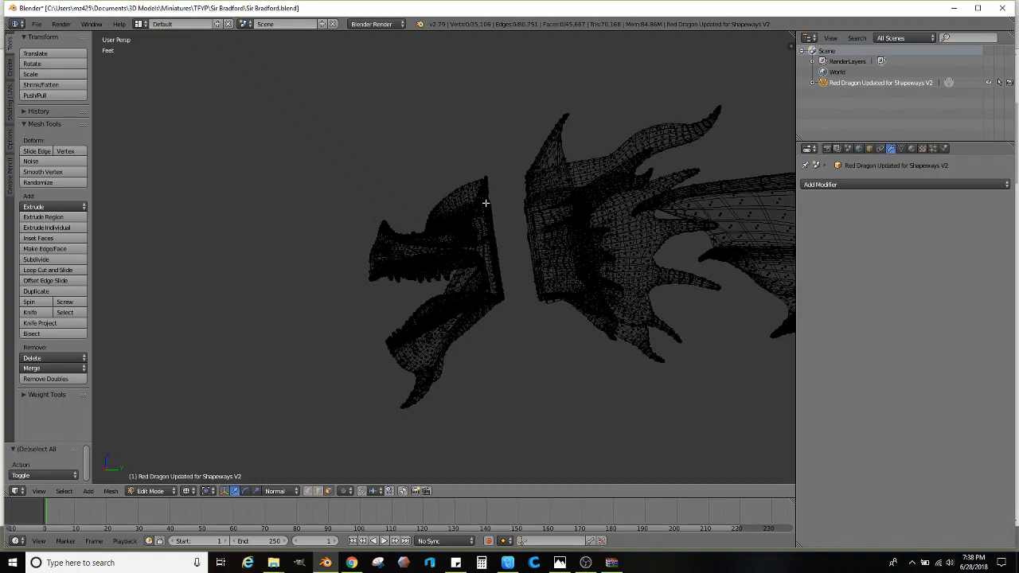
pyautogui.click(485, 202)
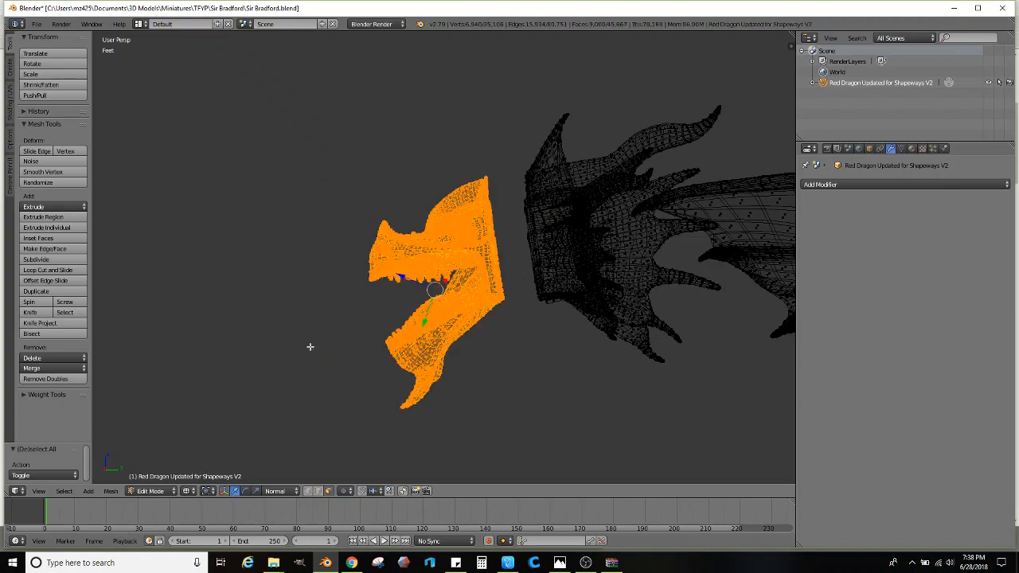
pyautogui.moveTo(355, 257)
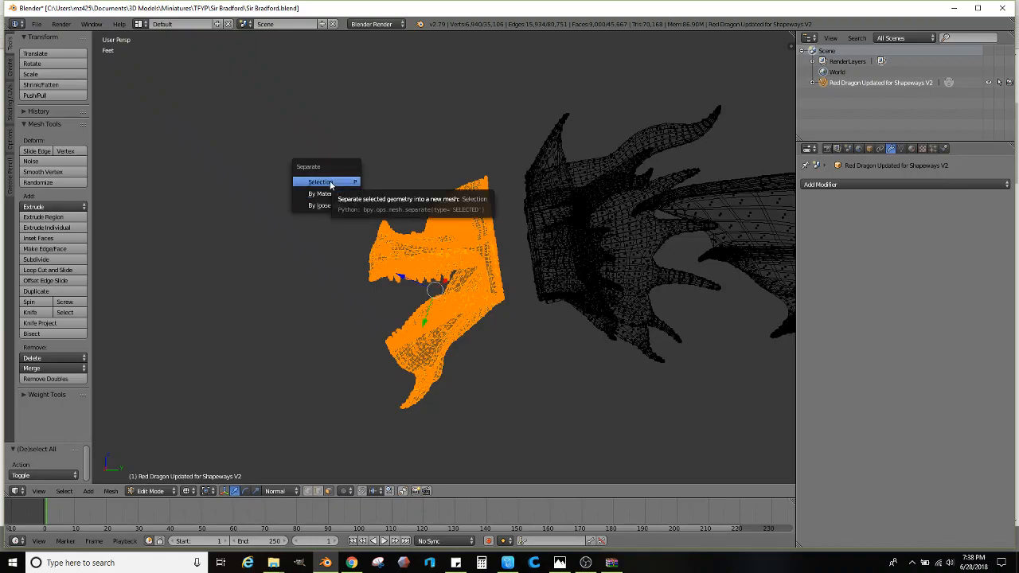
pyautogui.click(319, 182)
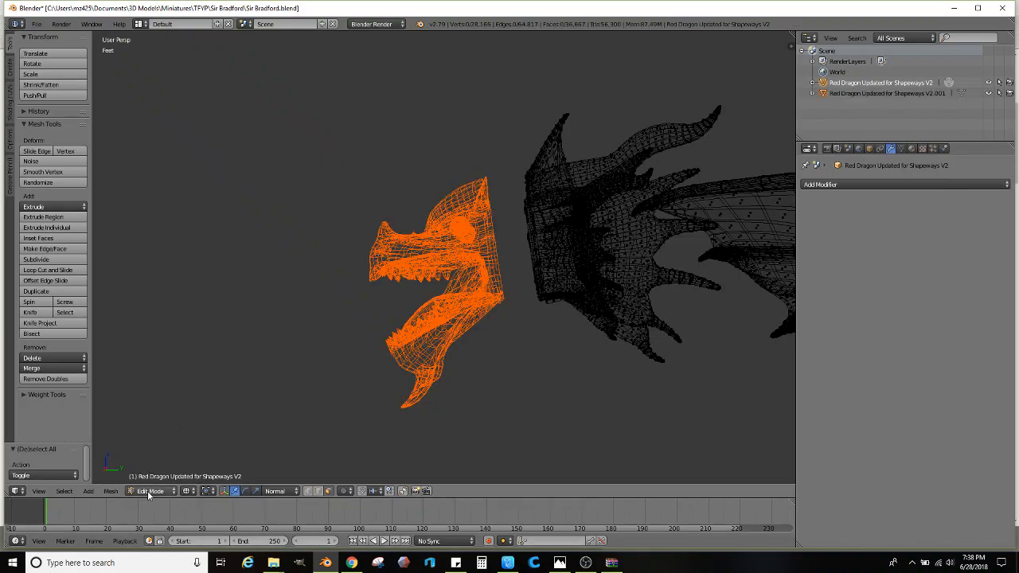
pyautogui.click(151, 492)
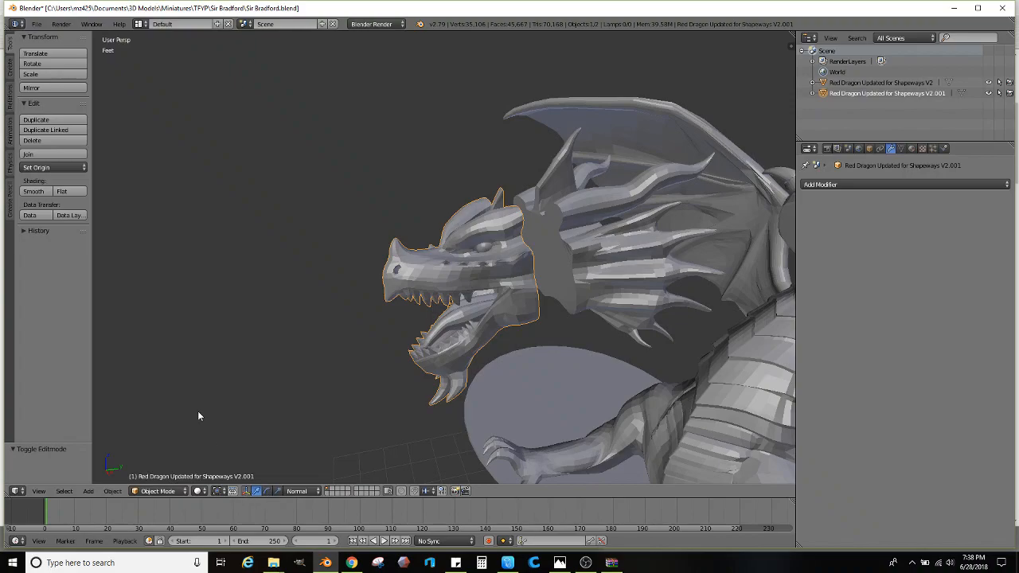
pyautogui.click(36, 167)
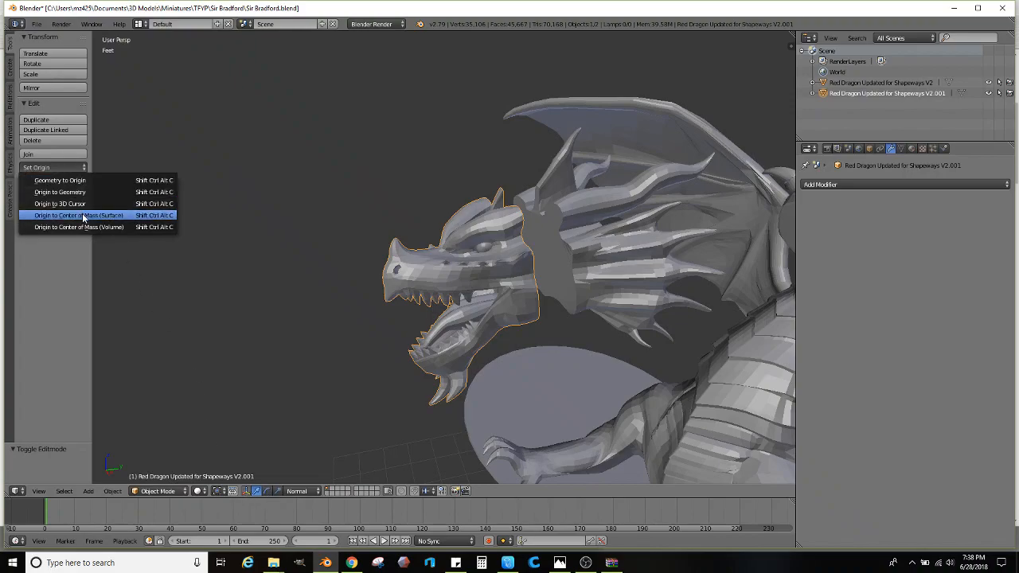
pyautogui.click(78, 215)
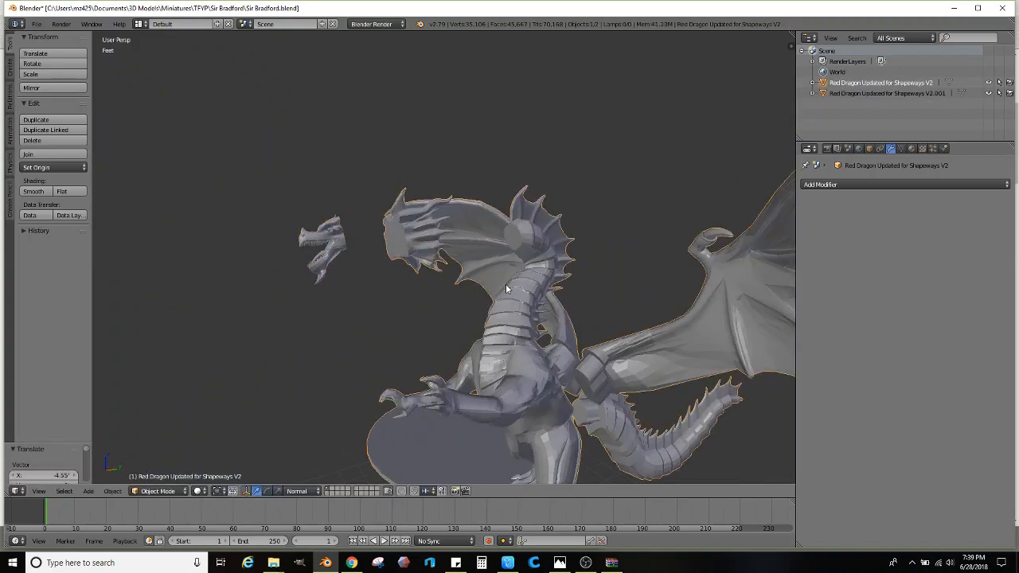
# Step: Separate the neck frill from the body mesh into its own object
pyautogui.moveTo(505, 289); pyautogui.dragTo(479, 305)
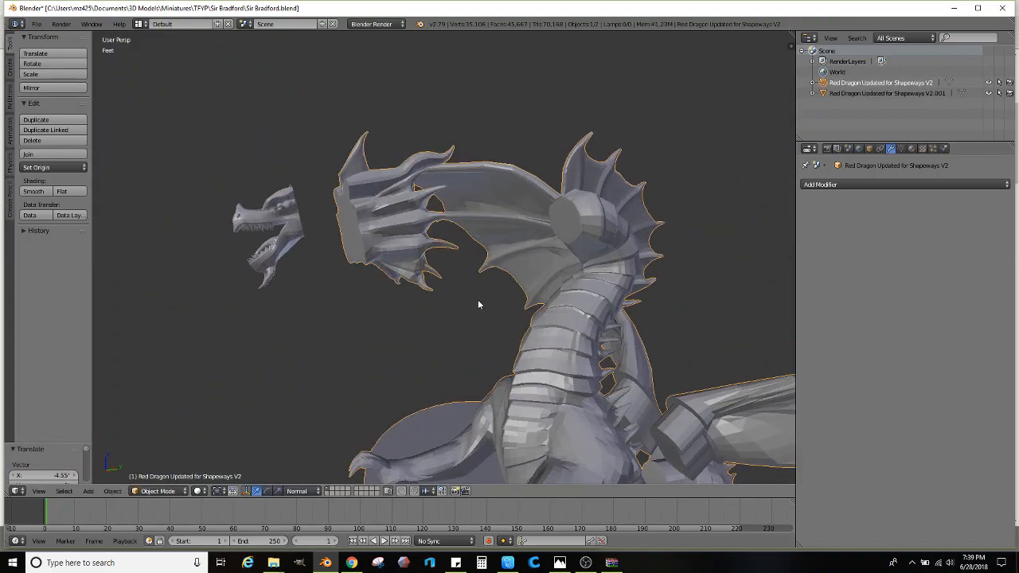
pyautogui.press('Tab')
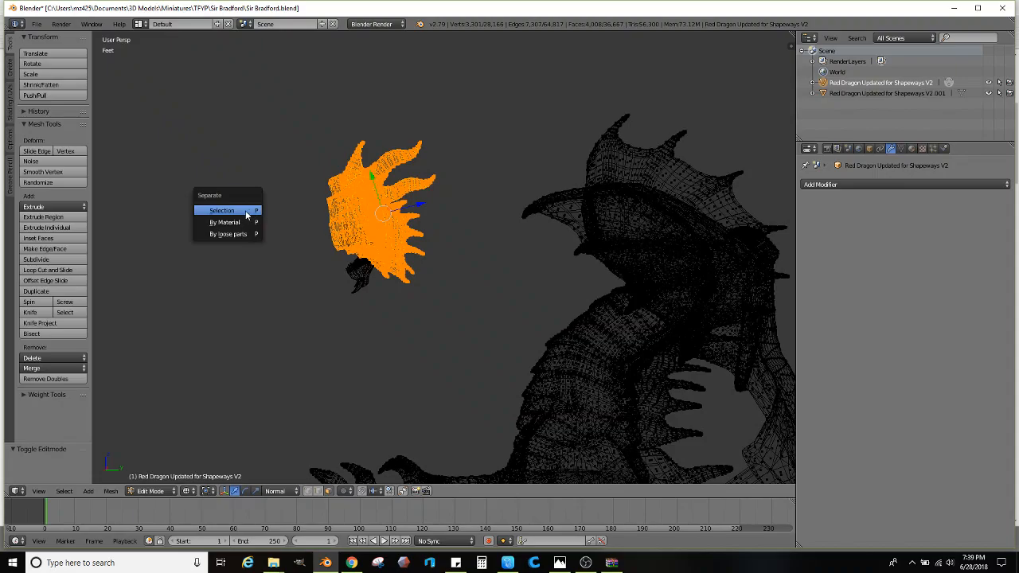
pyautogui.click(221, 210)
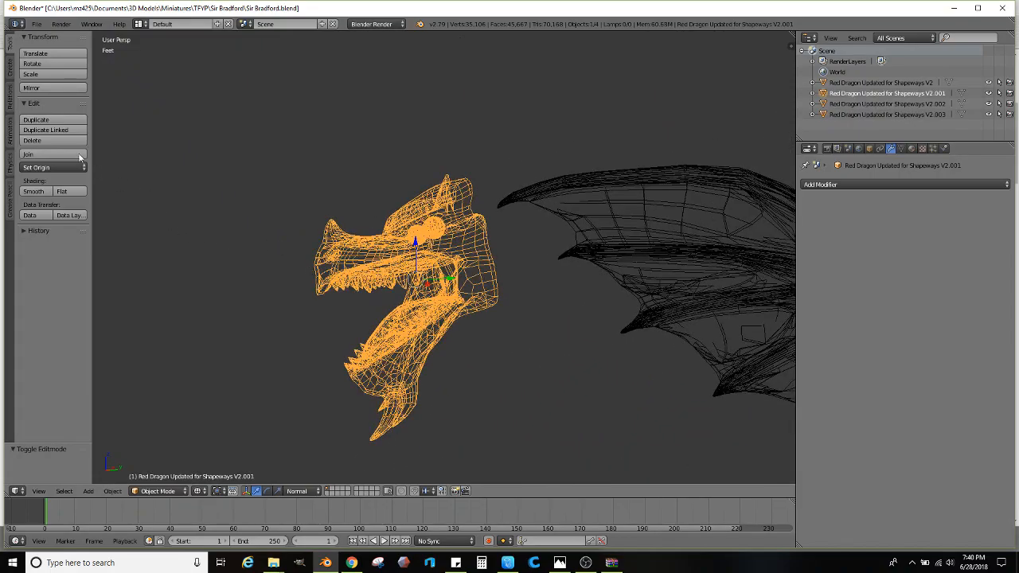
# Step: Export the selected dragon head as STL into the Downloads folder
pyautogui.click(37, 24)
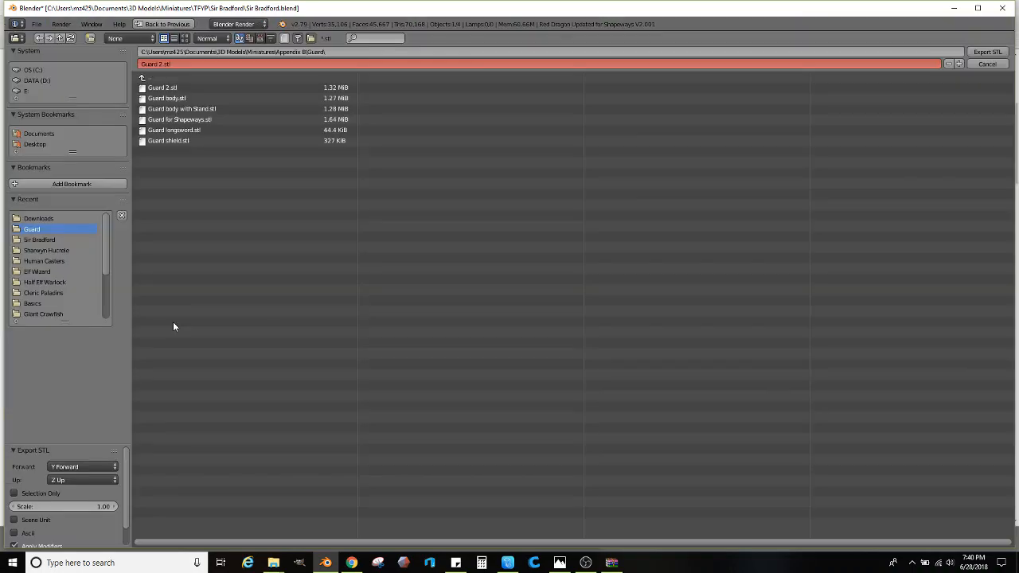
pyautogui.click(38, 219)
pyautogui.write('Test test')
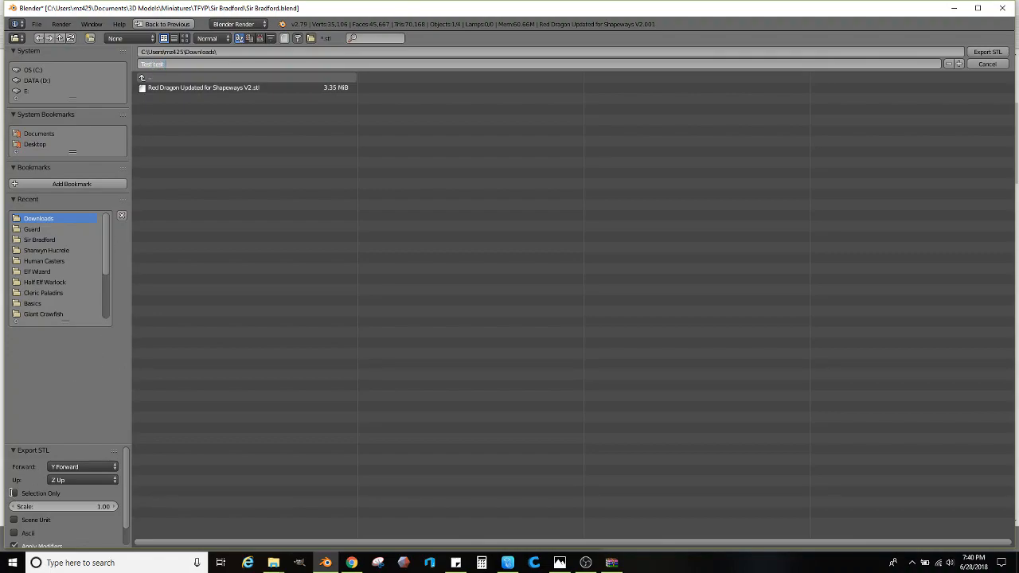
pyautogui.click(14, 493)
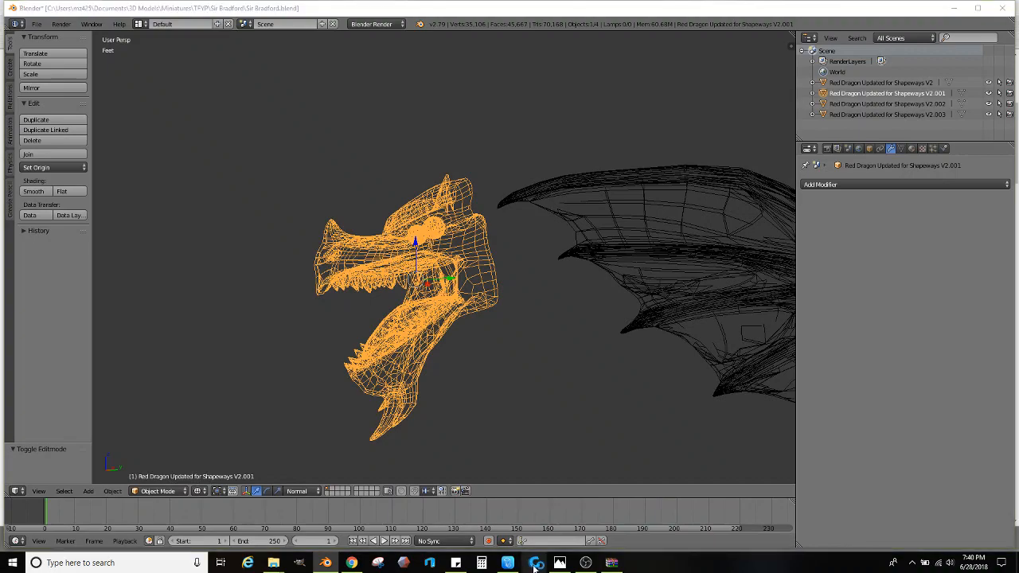
# Step: Launch Cura and decline the new-version download prompt
pyautogui.click(536, 563)
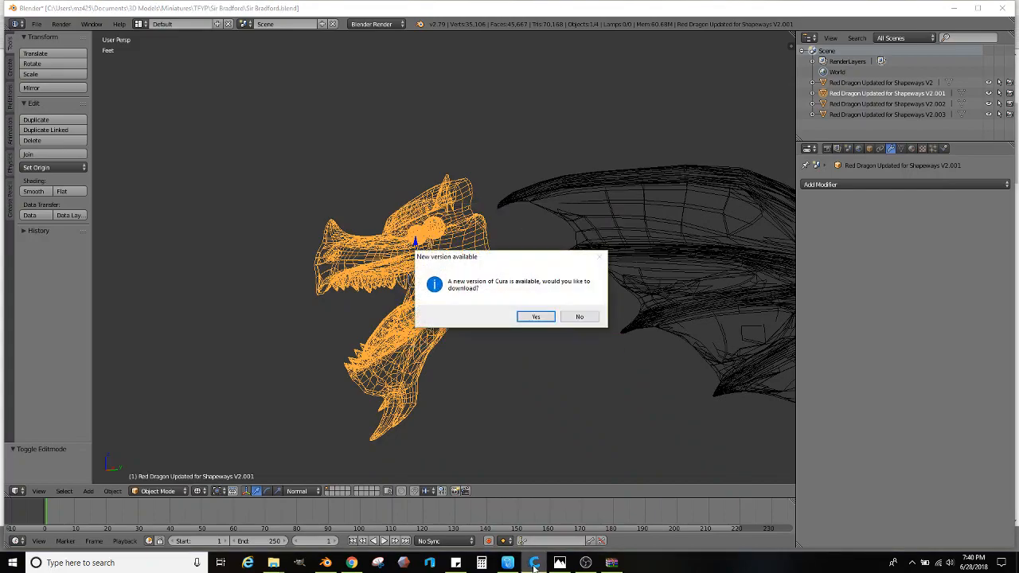
pyautogui.click(580, 316)
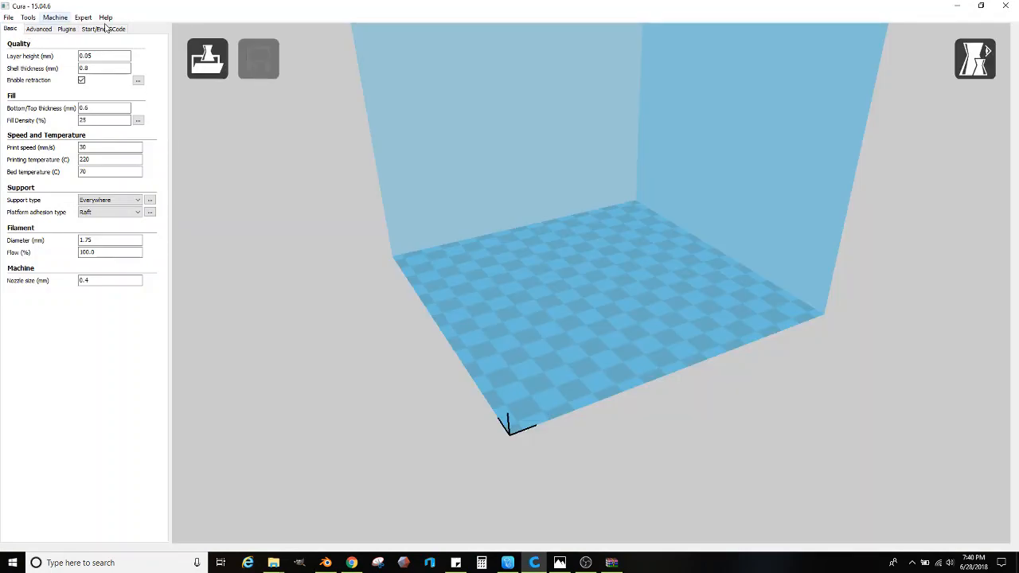
pyautogui.click(8, 16)
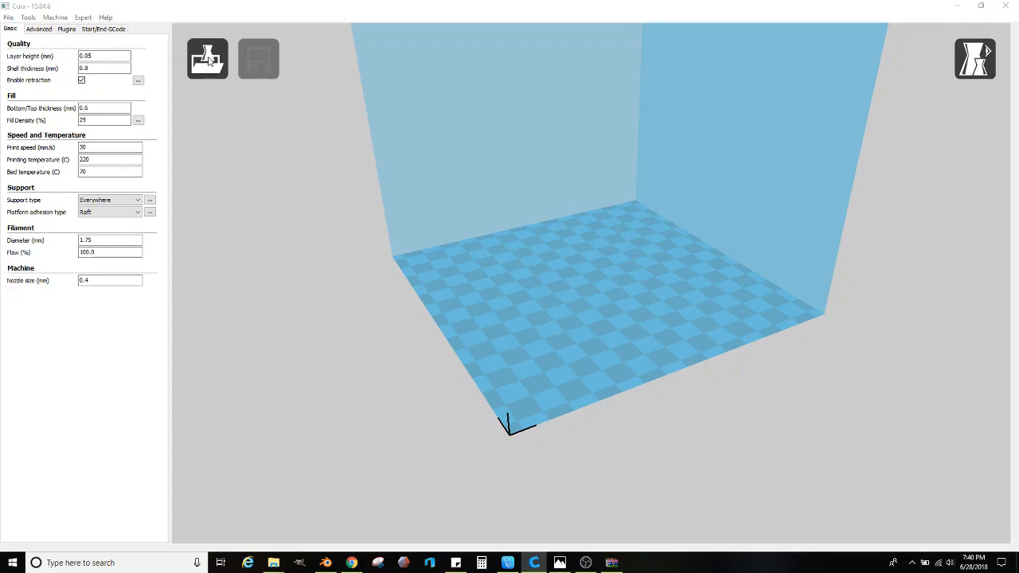
# Step: Load the dragon head STL from Downloads and rotate it to lie over
pyautogui.click(206, 59)
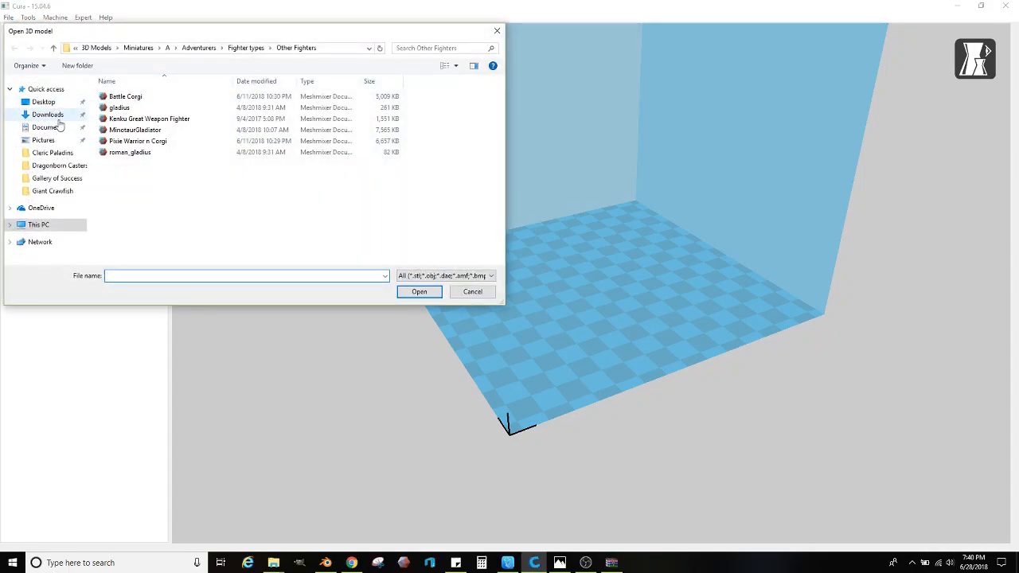
pyautogui.click(48, 114)
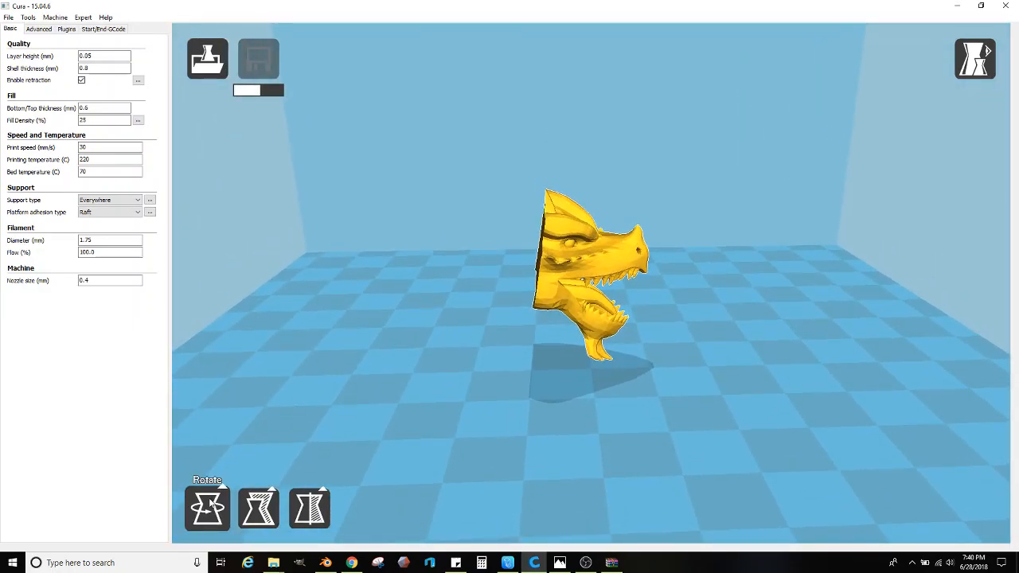
pyautogui.click(207, 508)
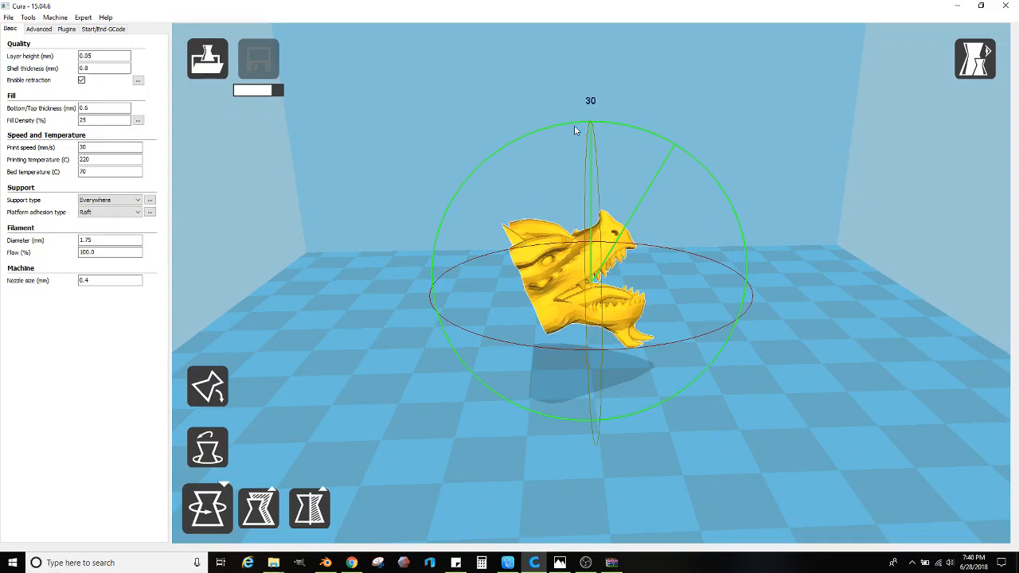
pyautogui.moveTo(573, 131); pyautogui.dragTo(588, 249)
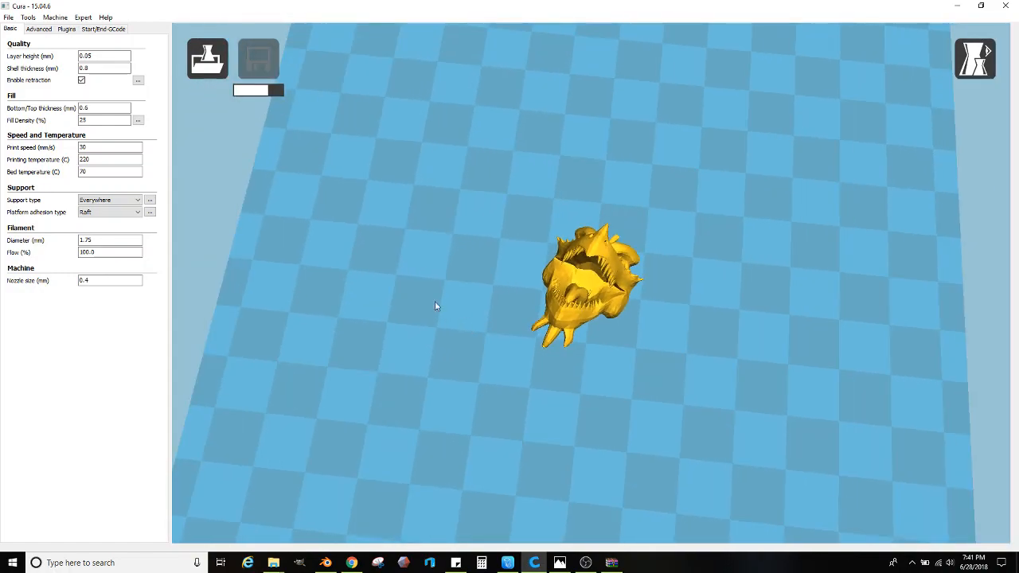
# Step: Switch Cura to Layers view and orbit to inspect the sliced head from the side
pyautogui.click(149, 200)
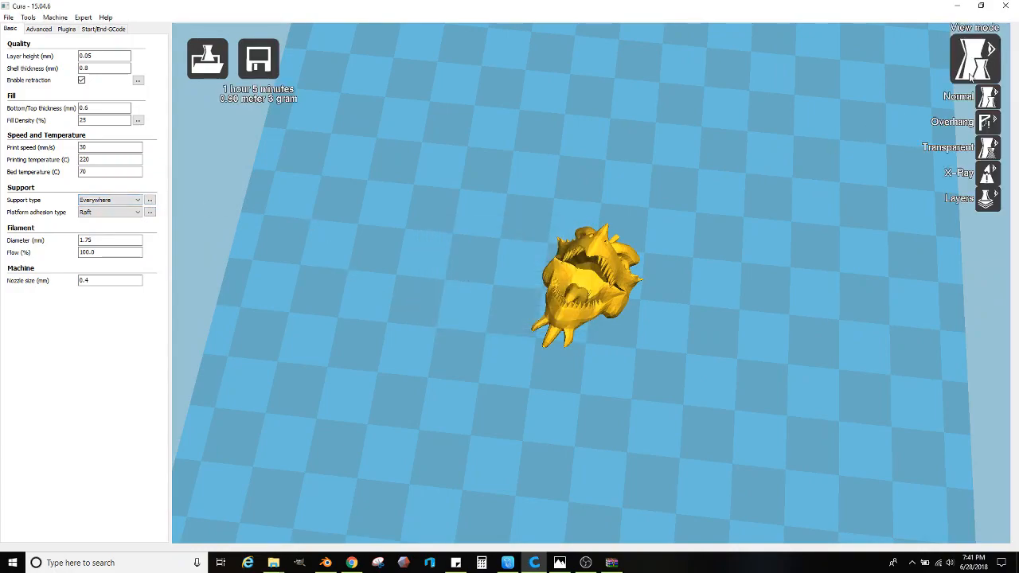
pyautogui.click(988, 198)
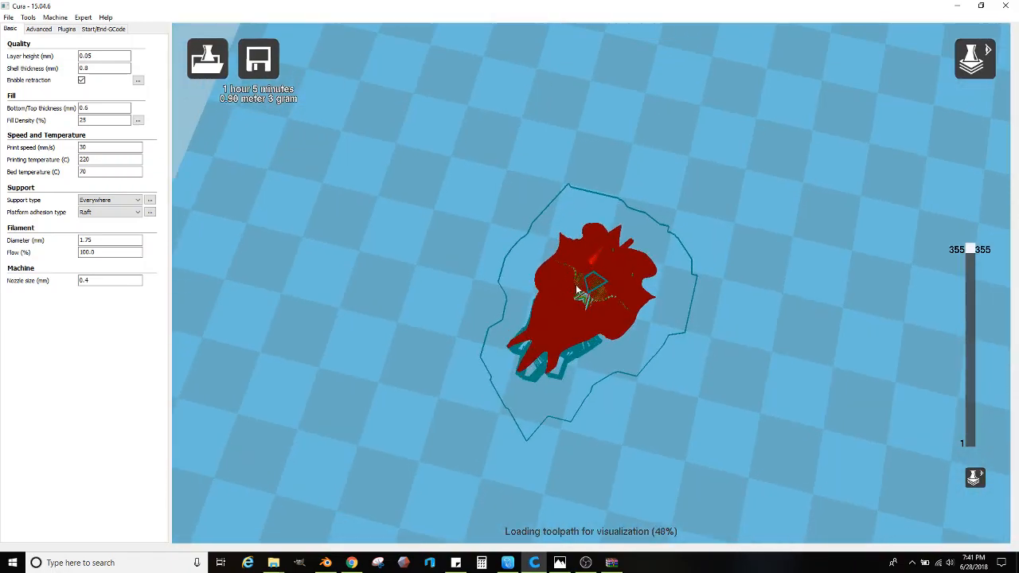
pyautogui.moveTo(707, 259)
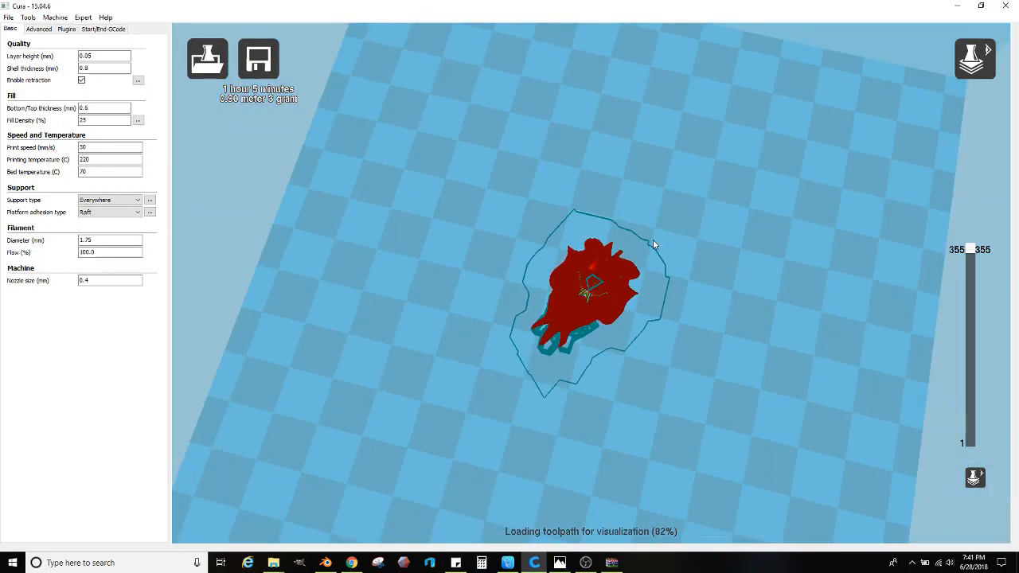
pyautogui.moveTo(653, 242); pyautogui.dragTo(607, 256)
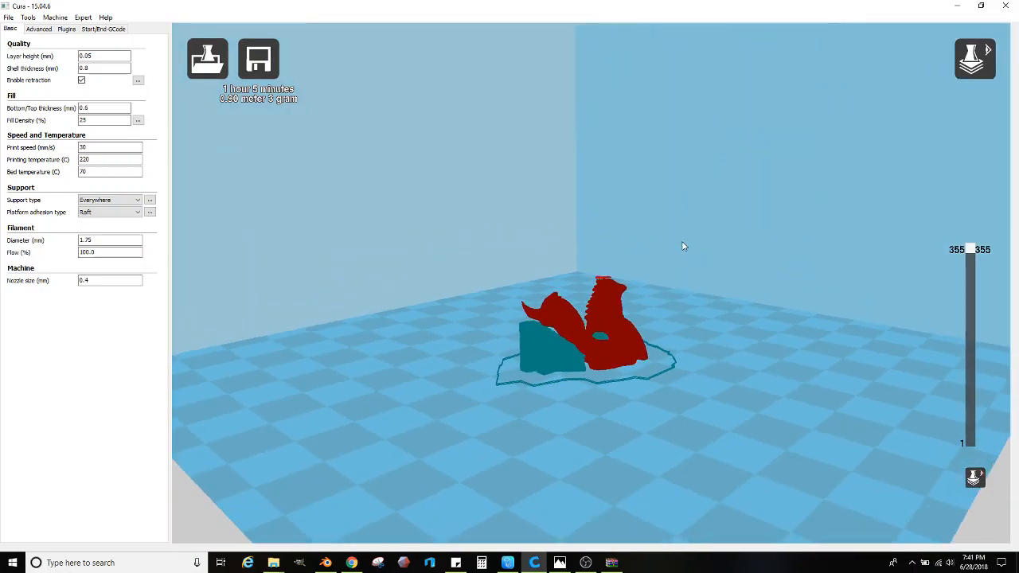
pyautogui.moveTo(434, 509)
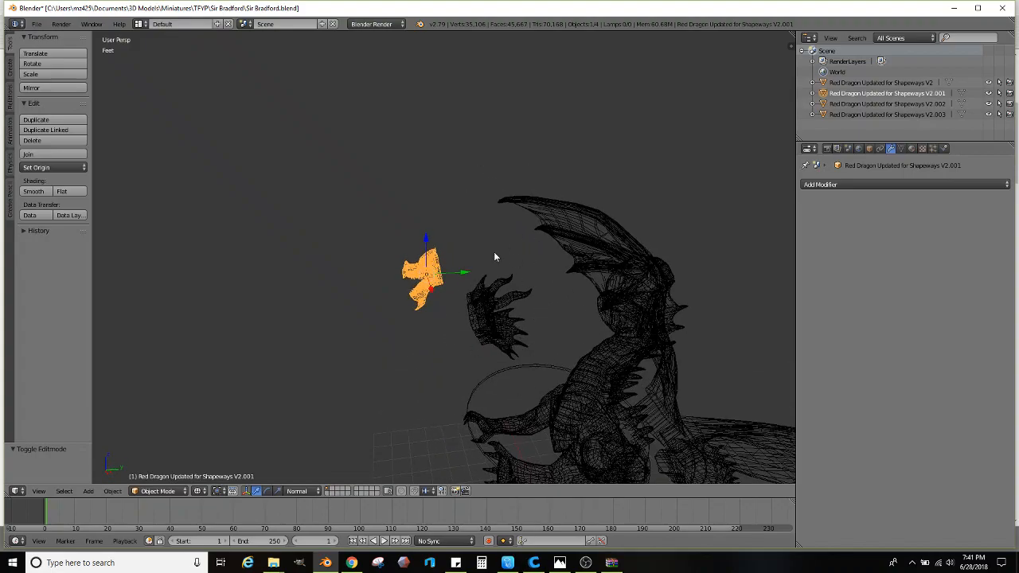
pyautogui.moveTo(554, 299)
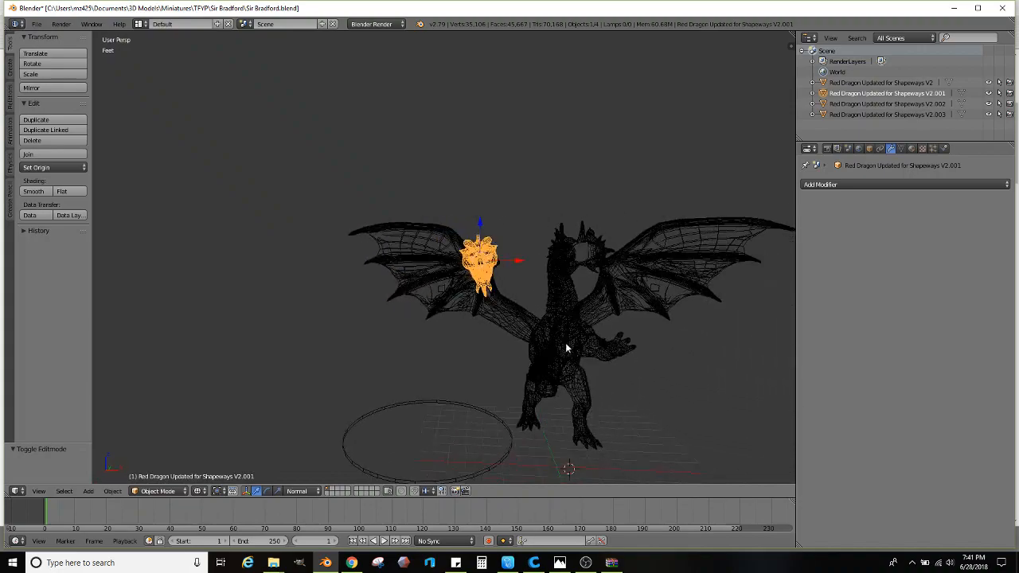
pyautogui.moveTo(565, 348); pyautogui.dragTo(481, 342)
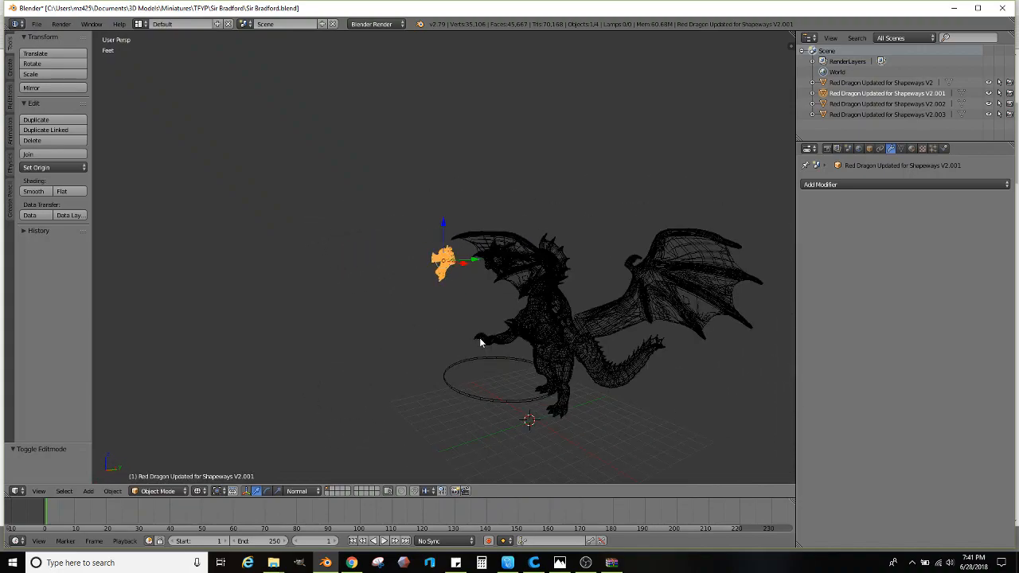
pyautogui.moveTo(482, 343); pyautogui.dragTo(500, 353)
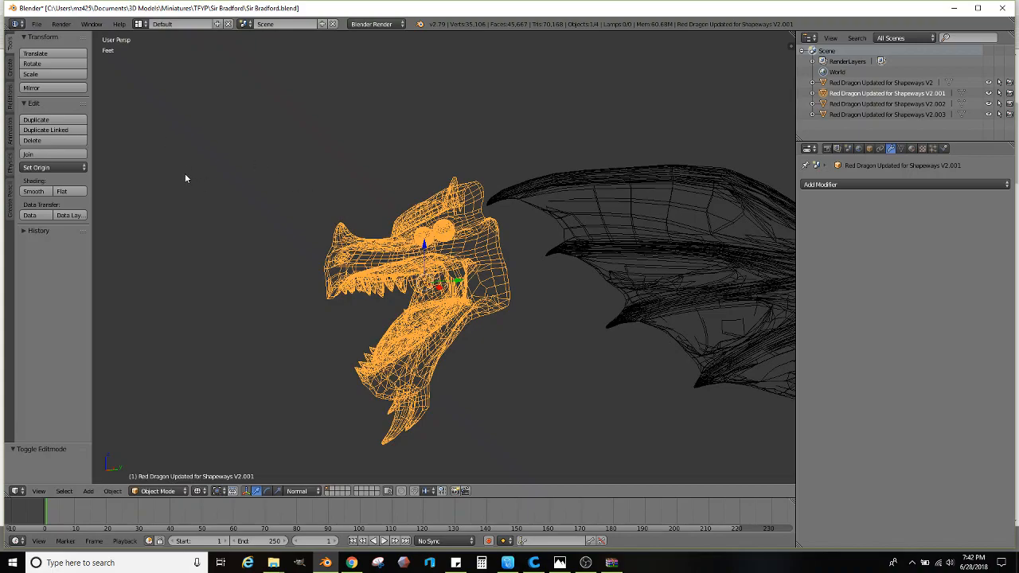
pyautogui.moveTo(502, 435)
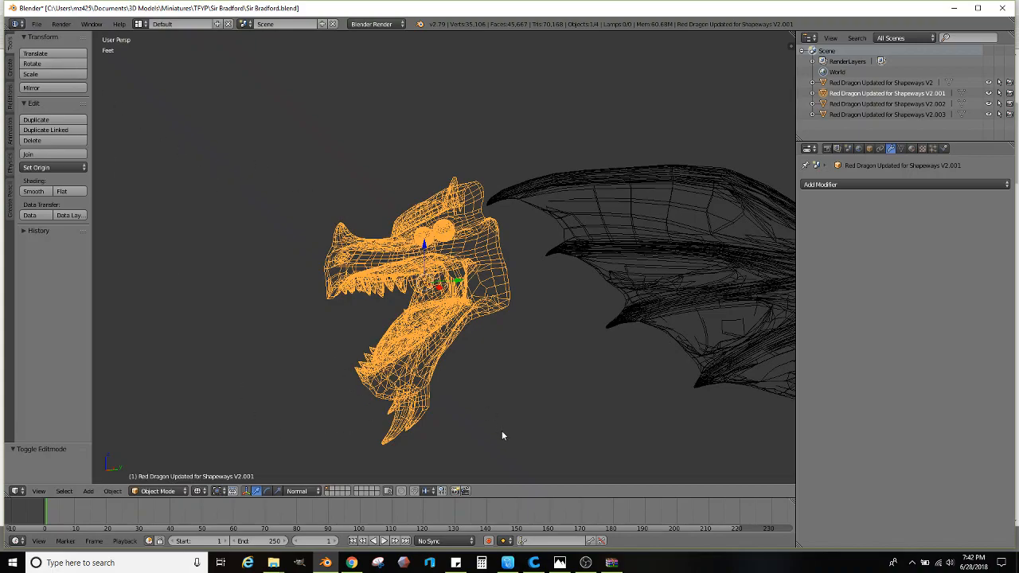